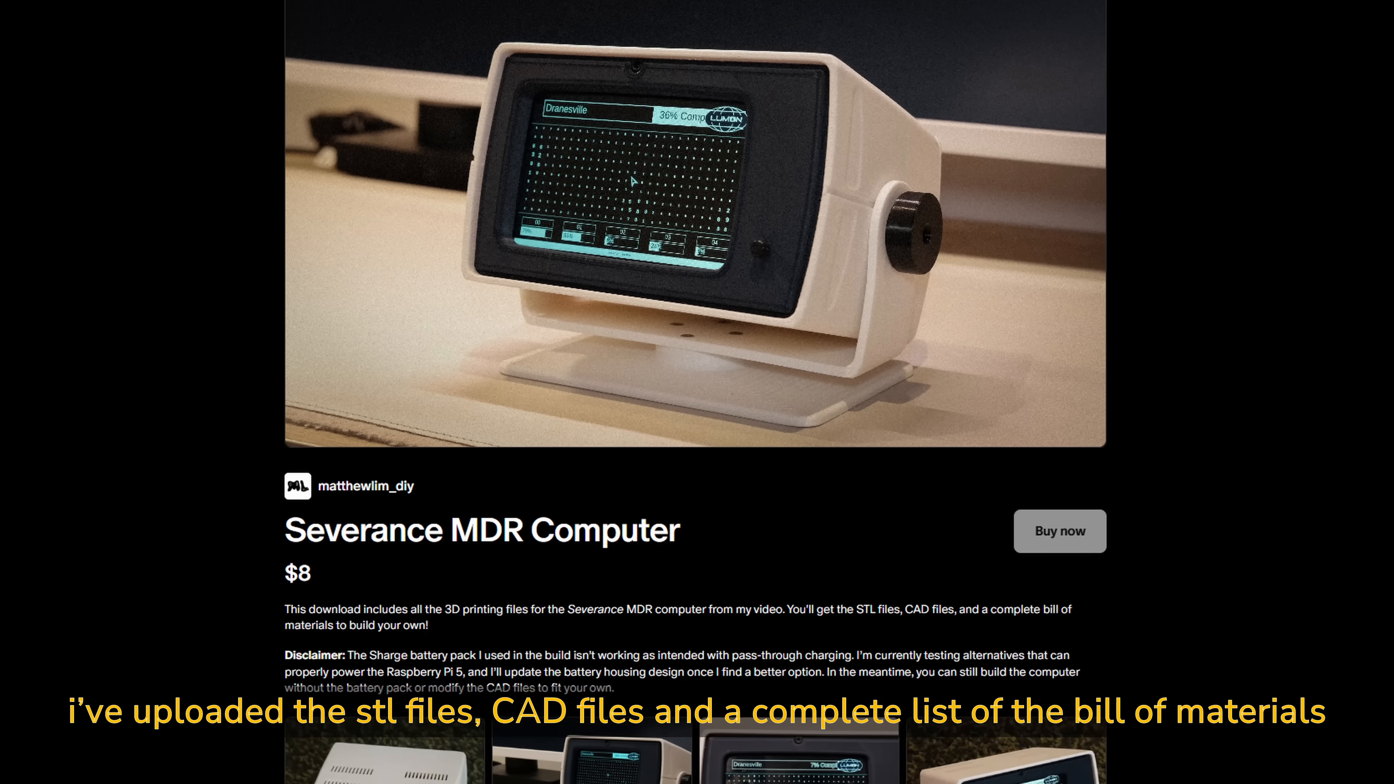
Scroll past the product photos to the Format, Number of files and Size rows
scroll("down", 3)
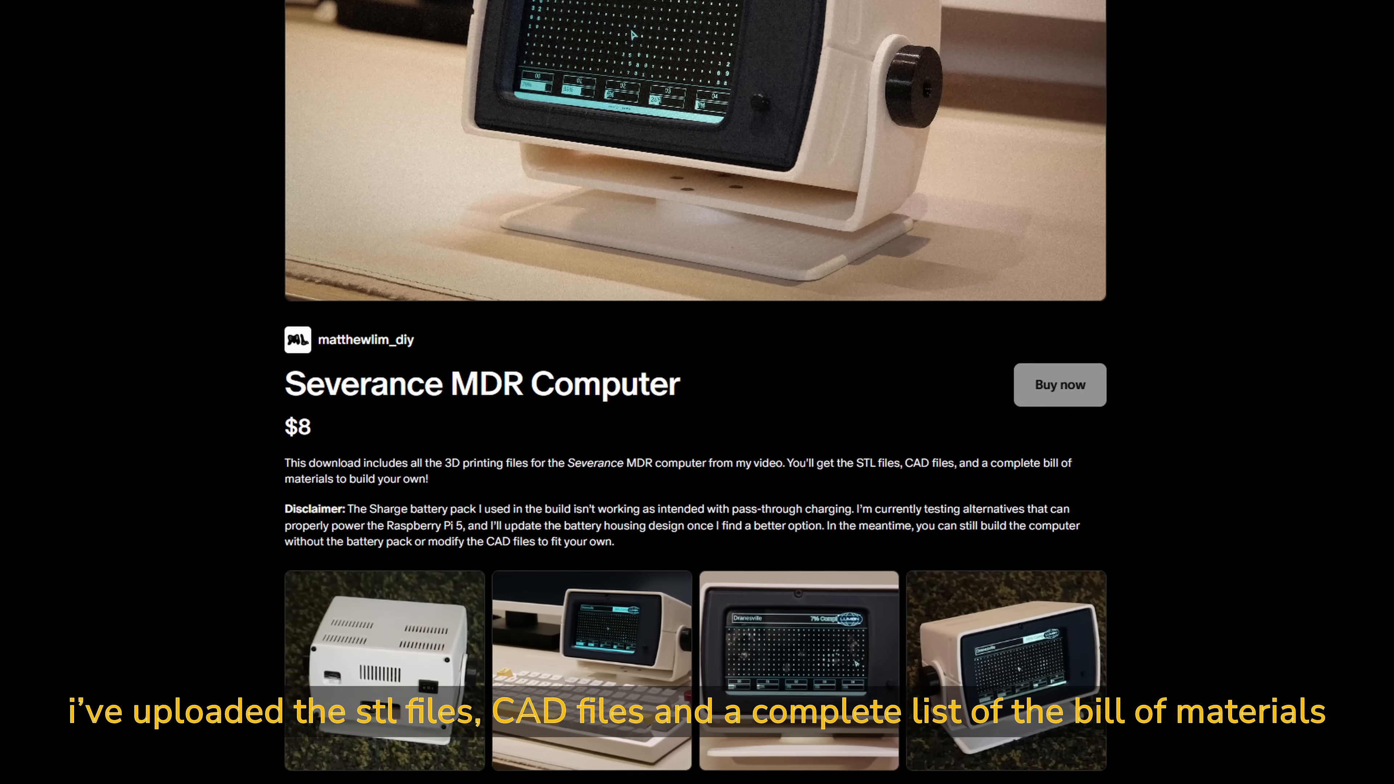
scroll("down", 3)
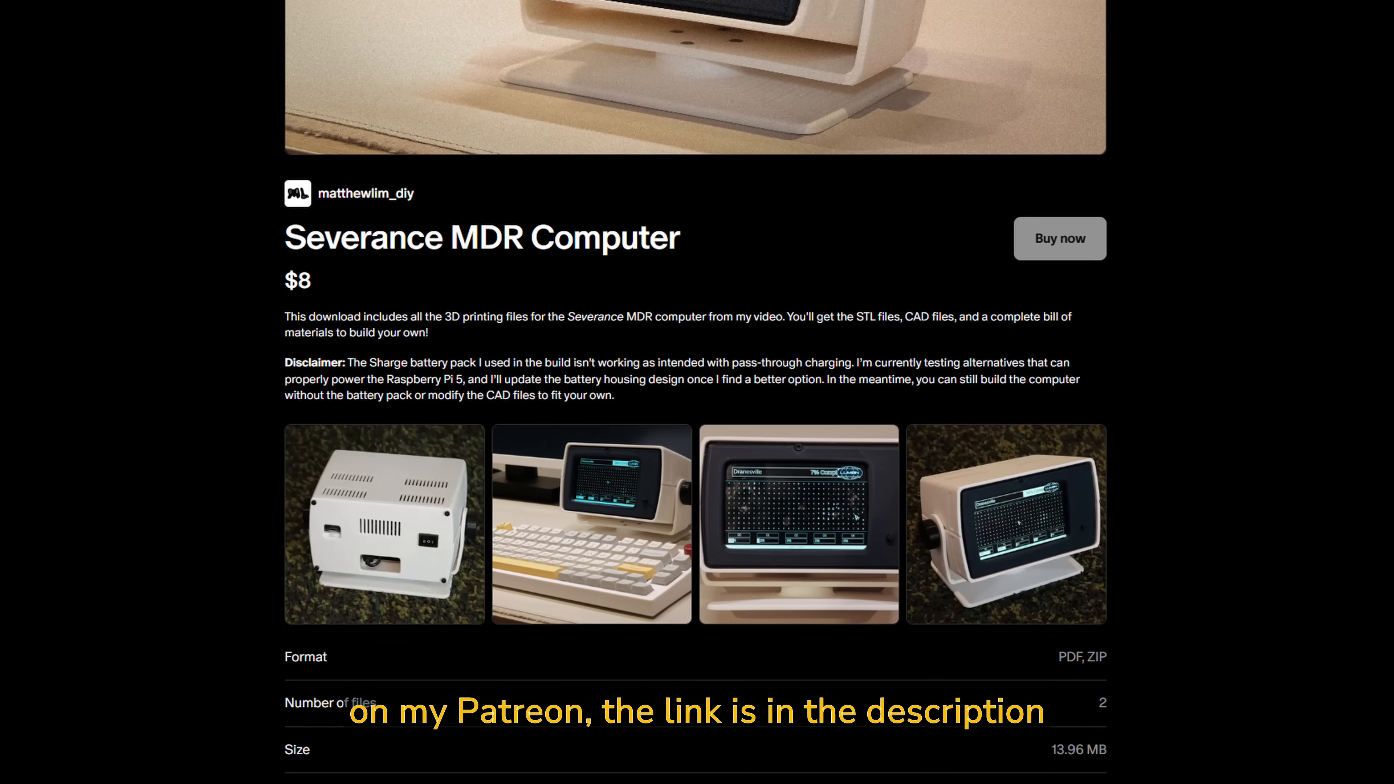
scroll("down", 3)
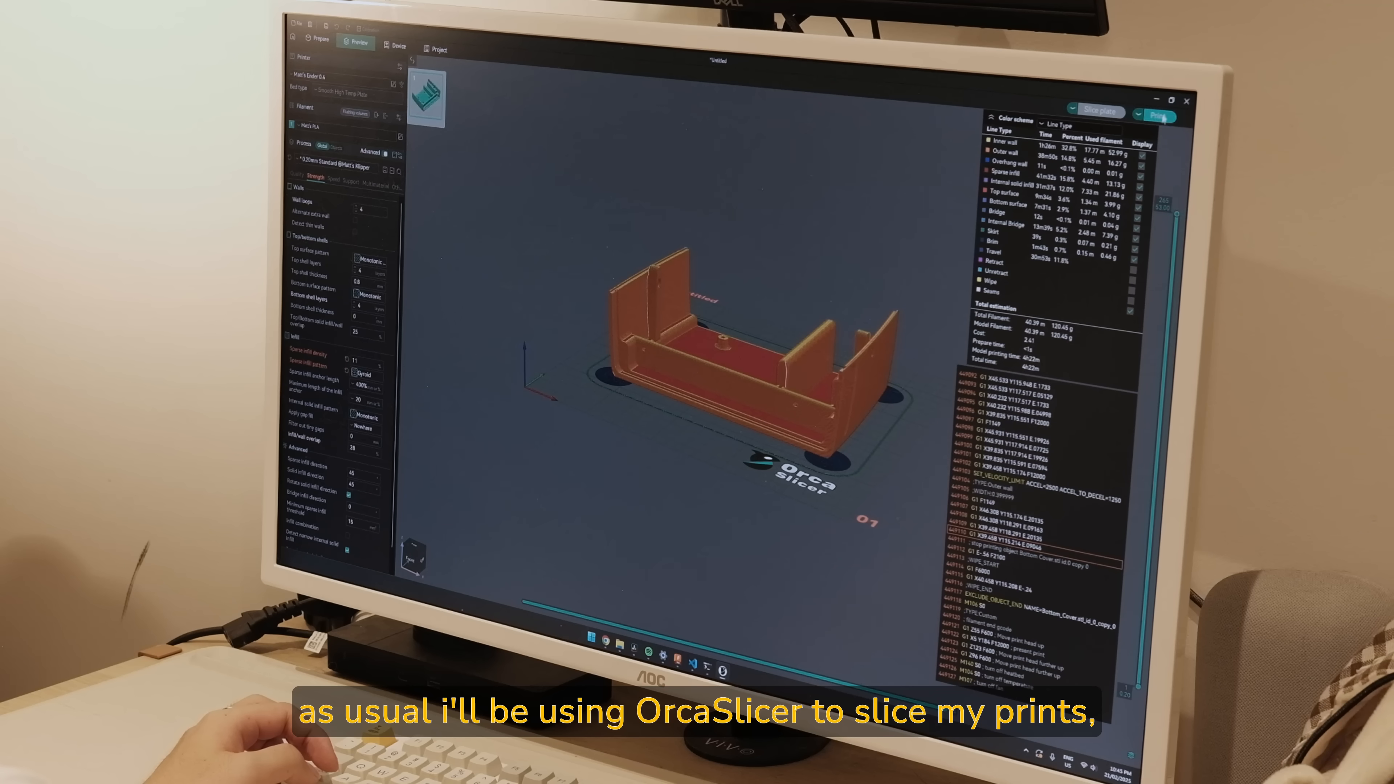
Send the sliced enclosure G-code to the printer host via Print
left_click(1155, 115)
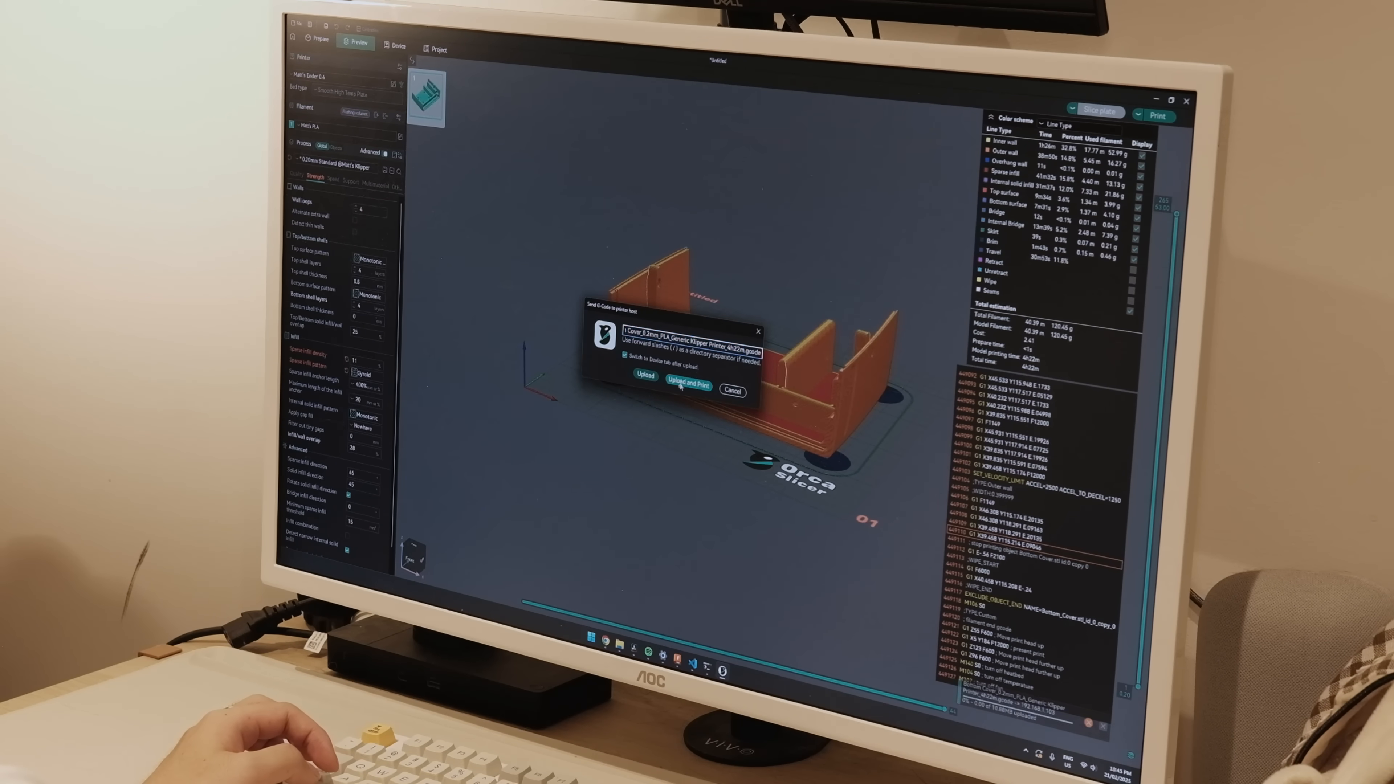